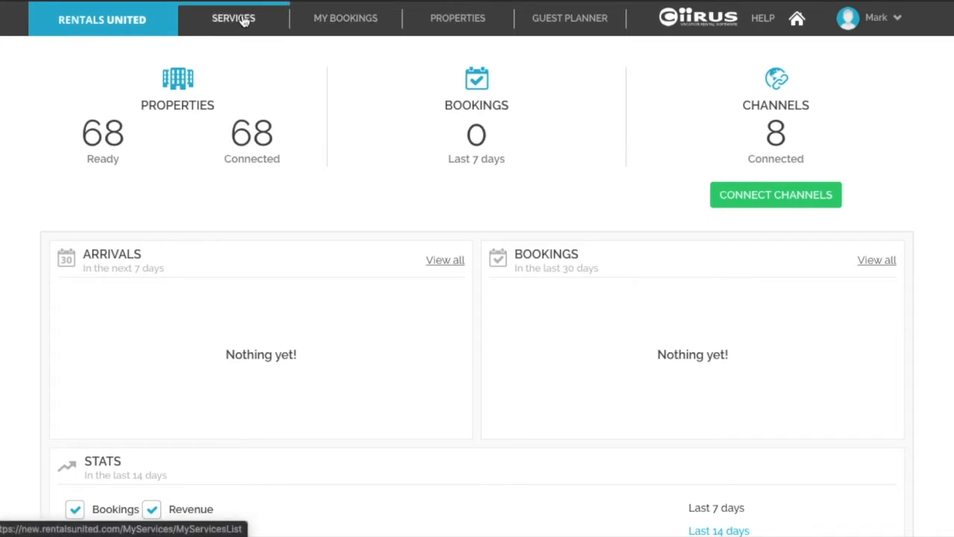
- Go to the My Services overview listing Agoda, Airbnb, Booking.com and other channels
{"action": "left_click", "coordinate": [232, 18]}
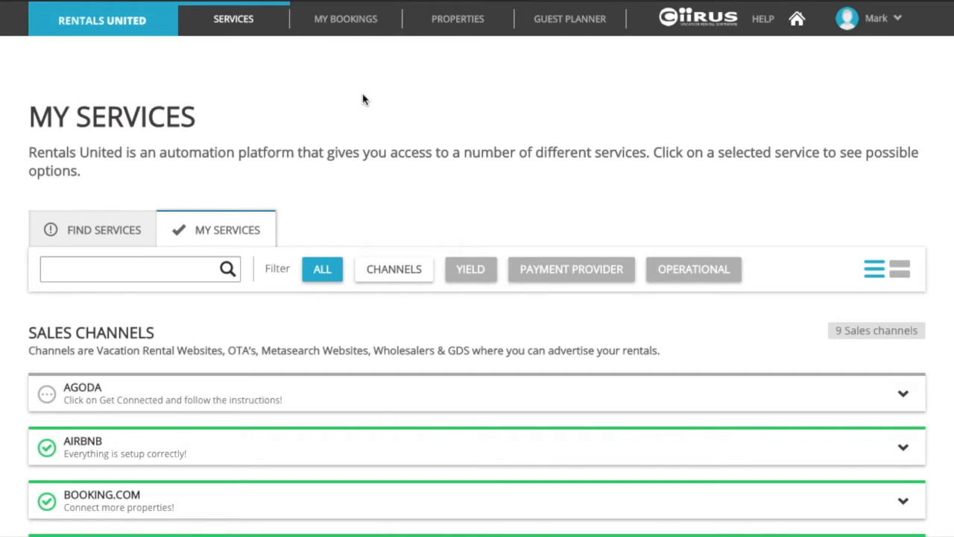
- Scroll down the Sales Channels list to HomeAway, HomeToGo, Travelstaytion and TripAdvisor
{"action": "scroll", "scroll_direction": "down", "scroll_amount": 3}
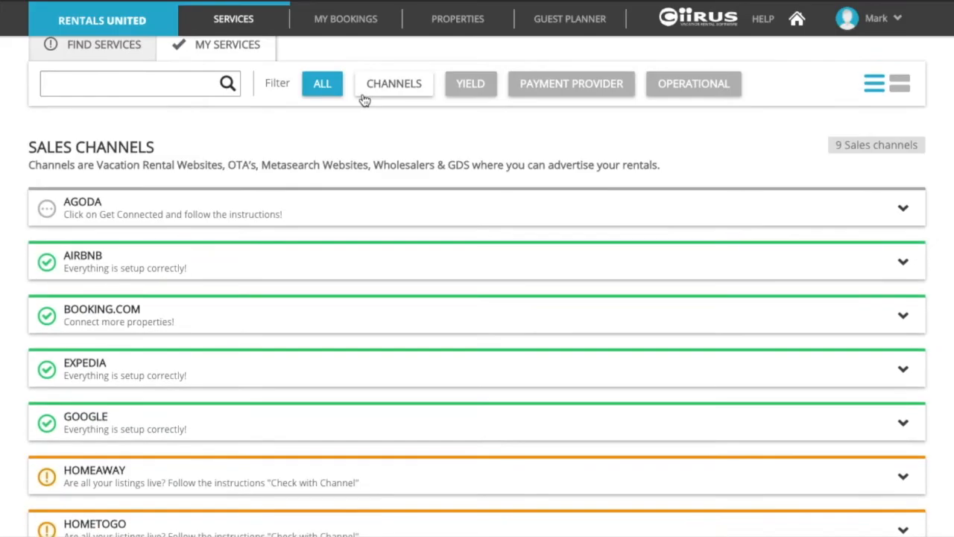
{"action": "scroll", "scroll_direction": "down", "scroll_amount": 3}
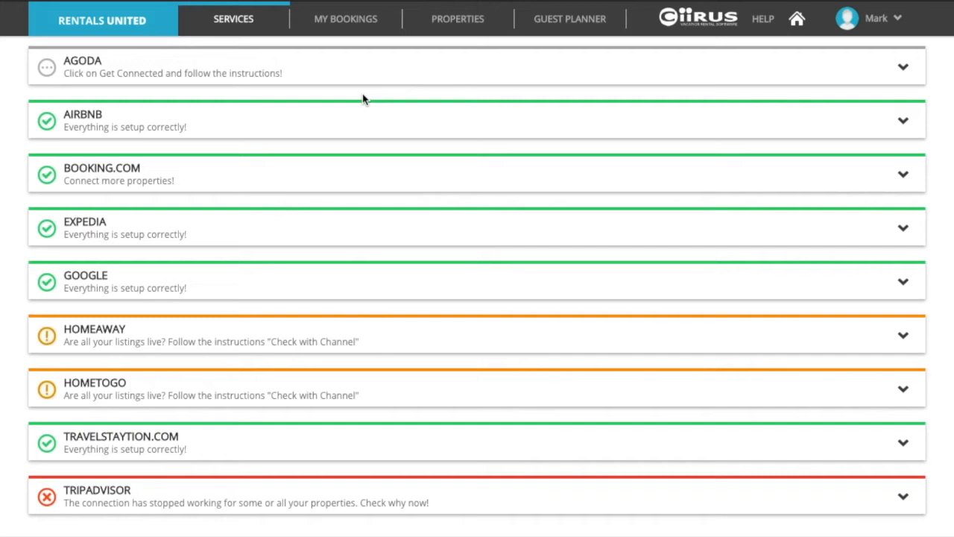
{"action": "mouse_move", "coordinate": [164, 437]}
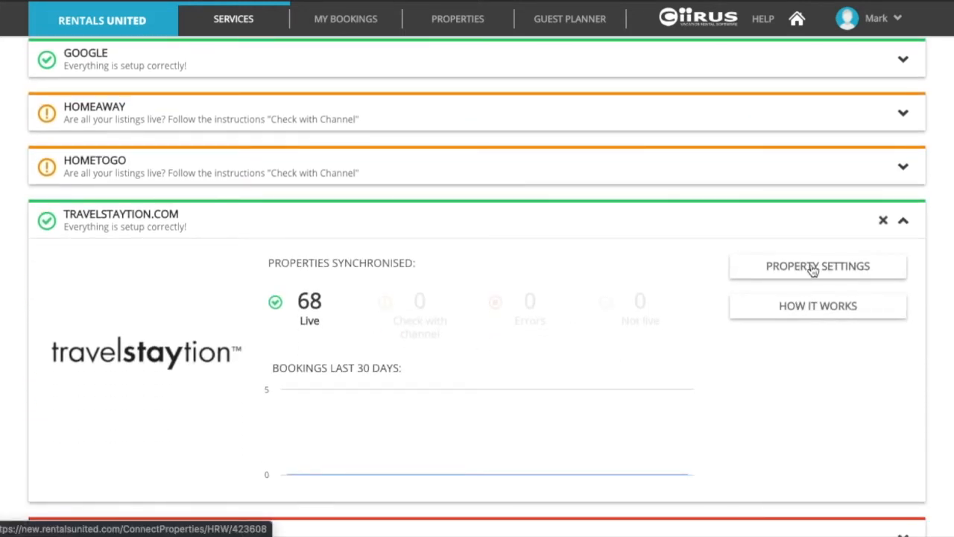
- In Travelstaytion.com's Connect Properties, update the first apartment's live link status
{"action": "left_click", "coordinate": [817, 265]}
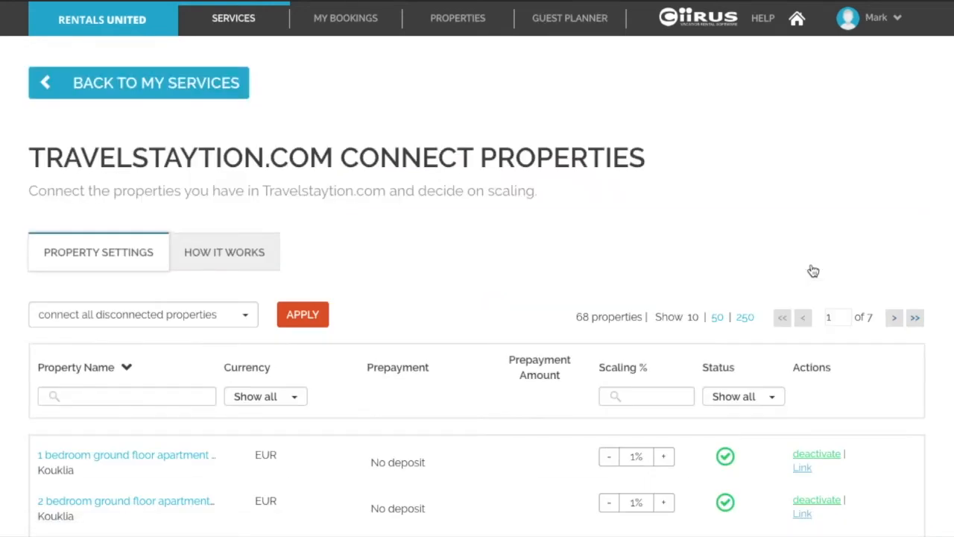
{"action": "scroll", "scroll_direction": "down", "scroll_amount": 3}
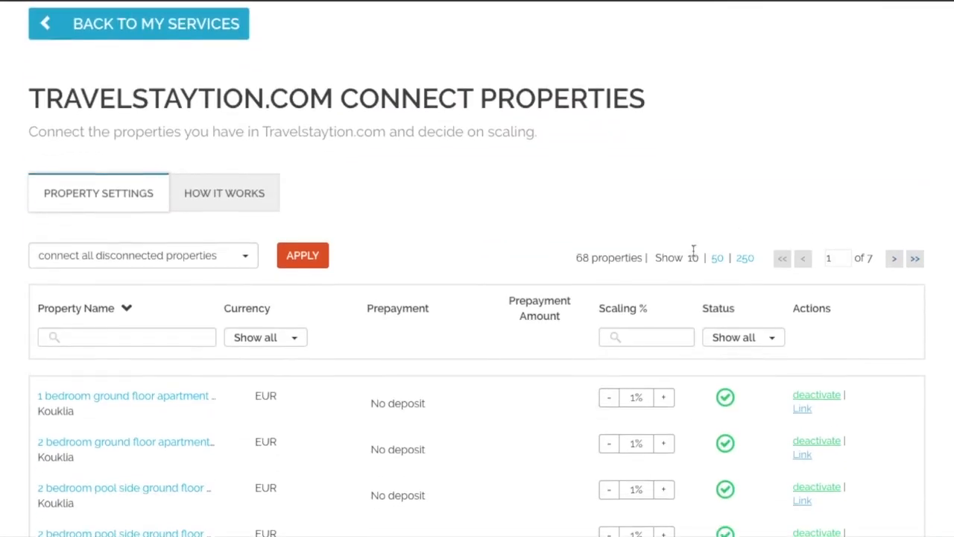
{"action": "scroll", "scroll_direction": "down", "scroll_amount": 3}
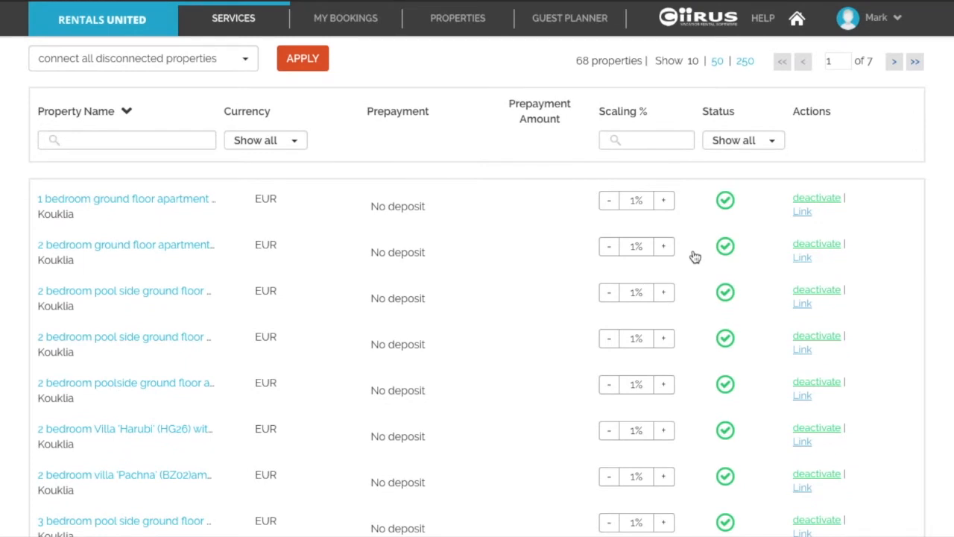
{"action": "left_click", "coordinate": [802, 212]}
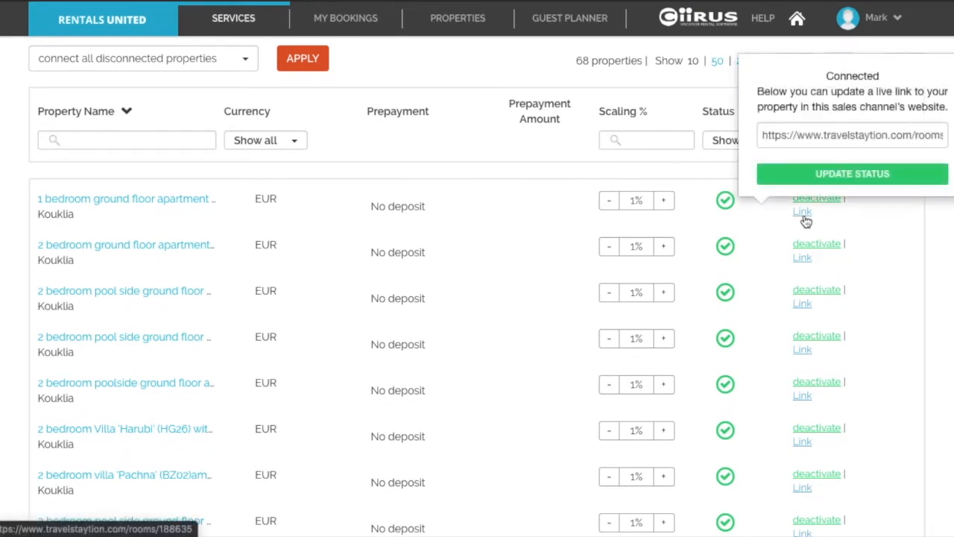
{"action": "left_click", "coordinate": [802, 212]}
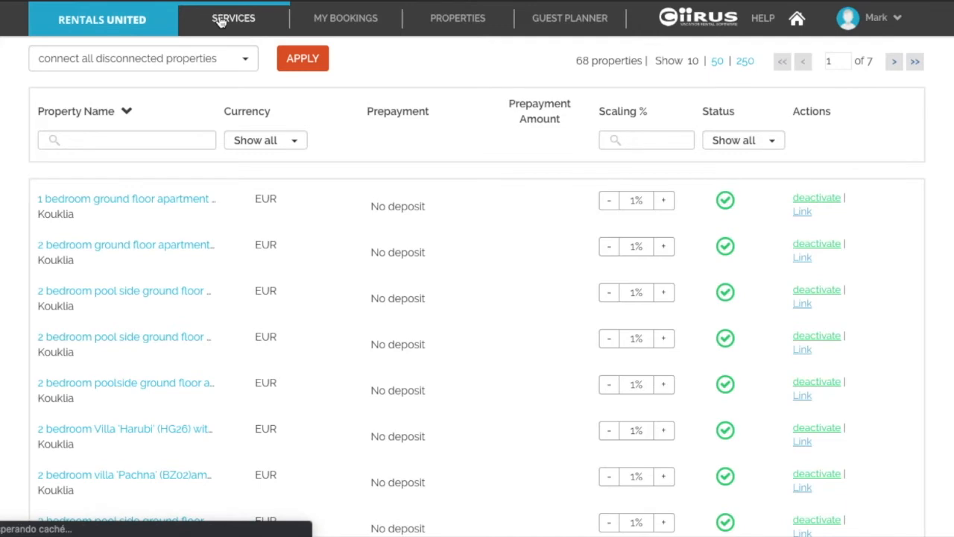
- Return to the Sales Channels list and scroll down toward the HomeAway row
{"action": "left_click", "coordinate": [233, 17]}
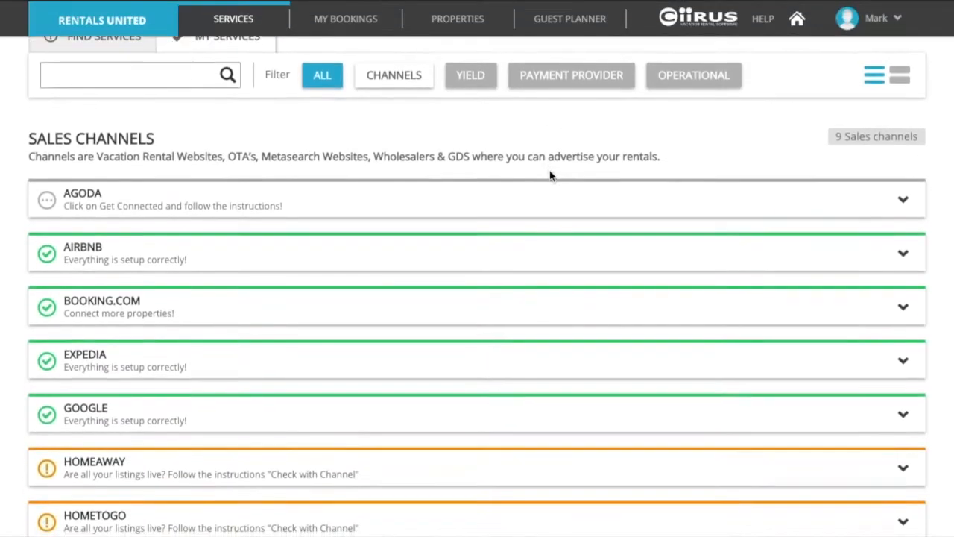
{"action": "scroll", "scroll_direction": "down", "scroll_amount": 3}
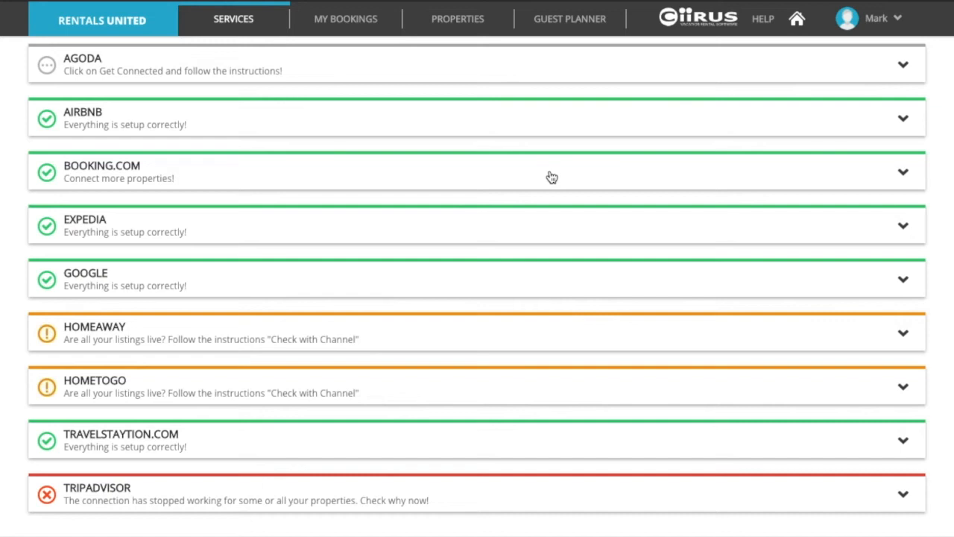
{"action": "mouse_move", "coordinate": [575, 81]}
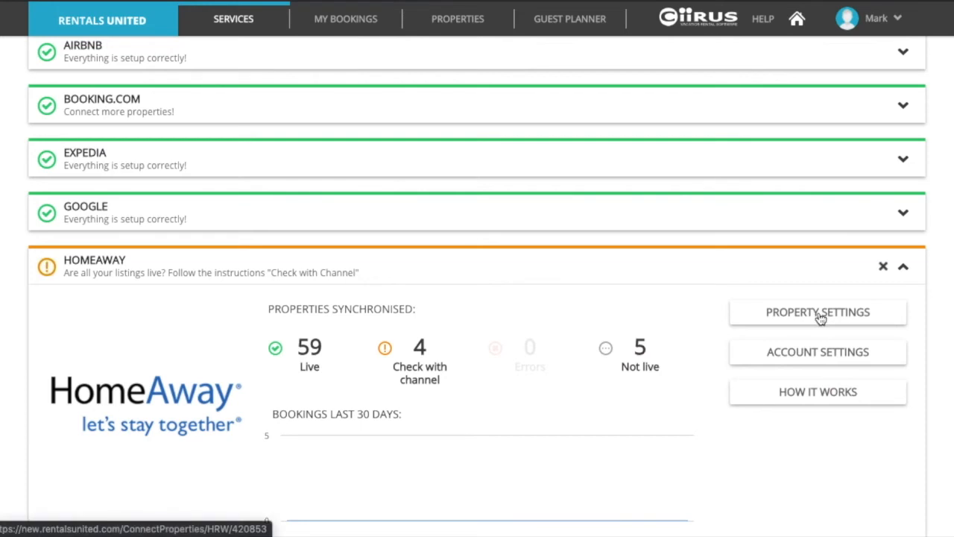
- In HomeAway's Connect Properties, check and confirm the first apartment's live status
{"action": "left_click", "coordinate": [817, 312]}
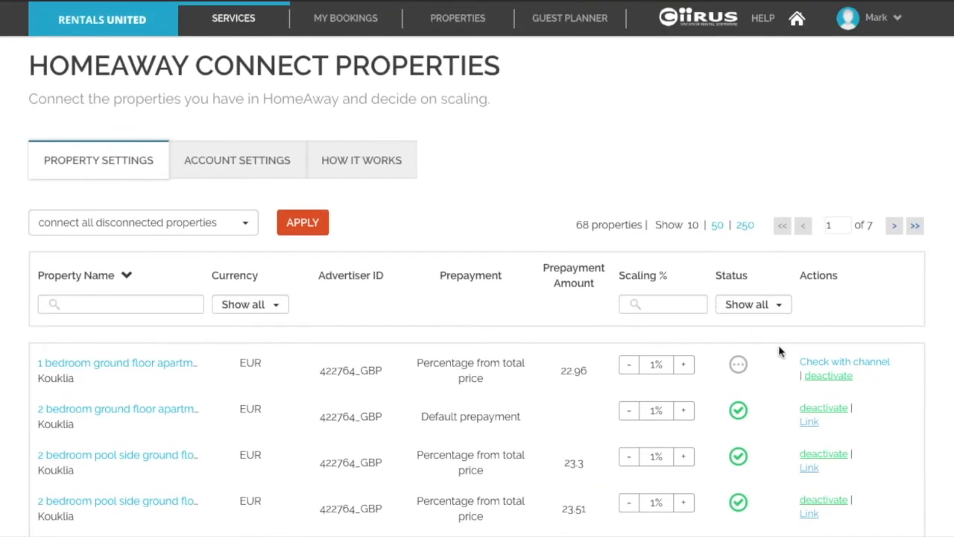
{"action": "left_click", "coordinate": [844, 362]}
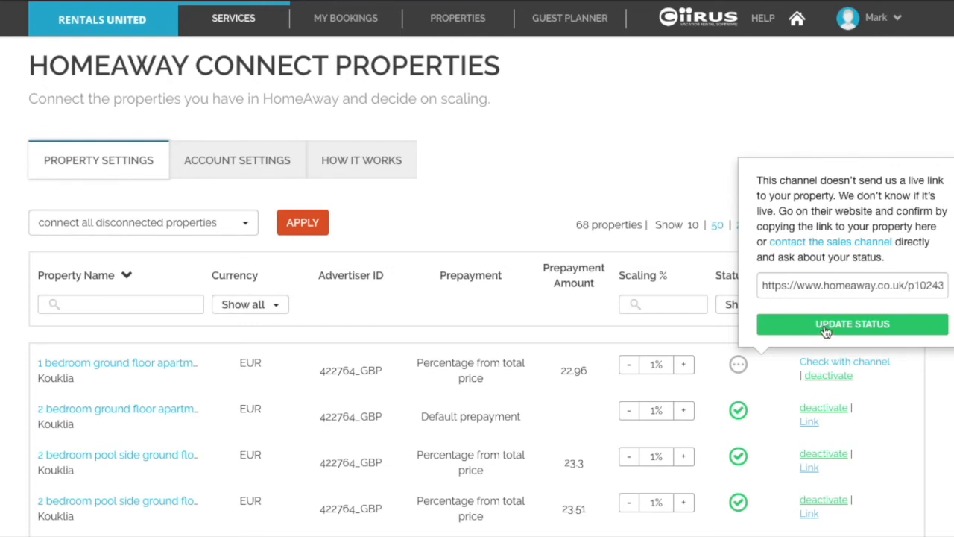
{"action": "left_click", "coordinate": [852, 324]}
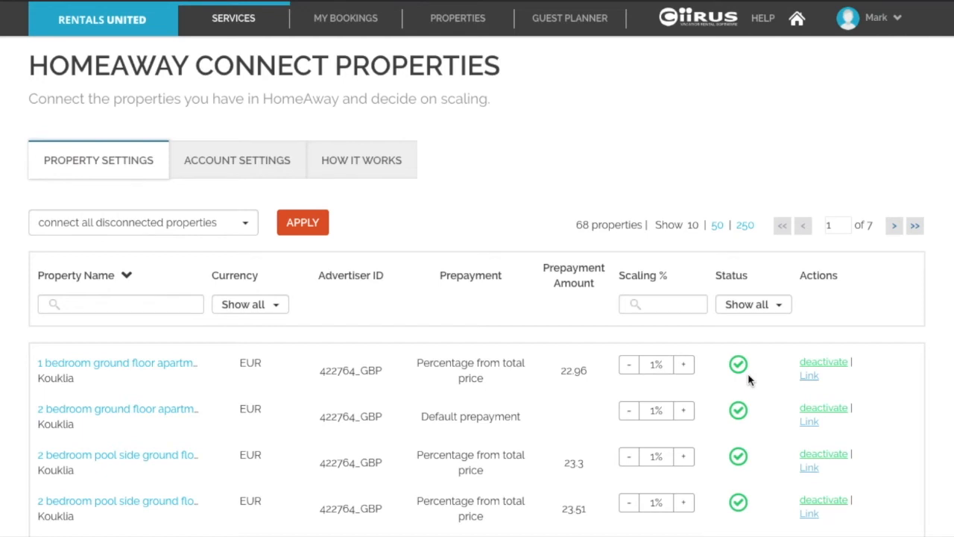
{"action": "mouse_move", "coordinate": [245, 26]}
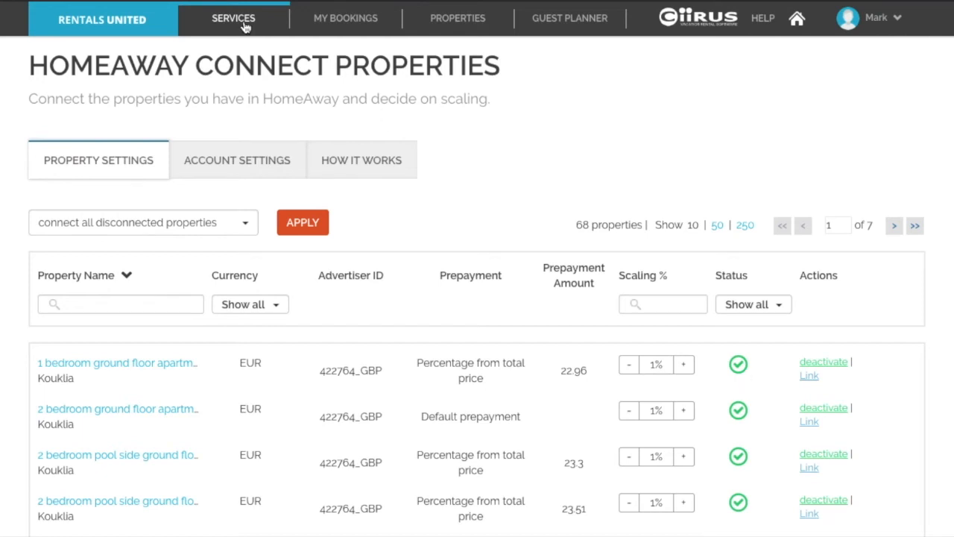
- Return to the Sales Channels list and scroll down toward the Agoda row
{"action": "left_click", "coordinate": [233, 18]}
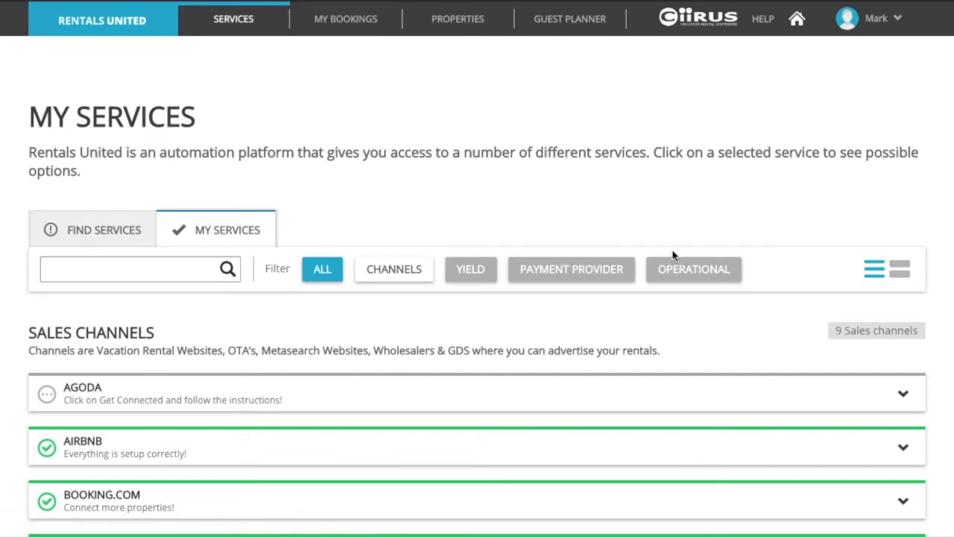
{"action": "scroll", "scroll_direction": "down", "scroll_amount": 3}
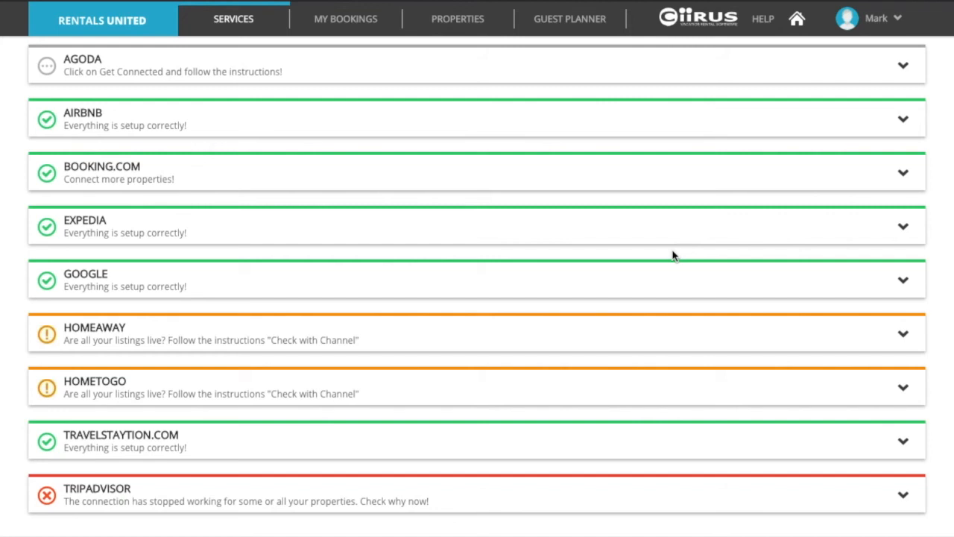
{"action": "mouse_move", "coordinate": [370, 69]}
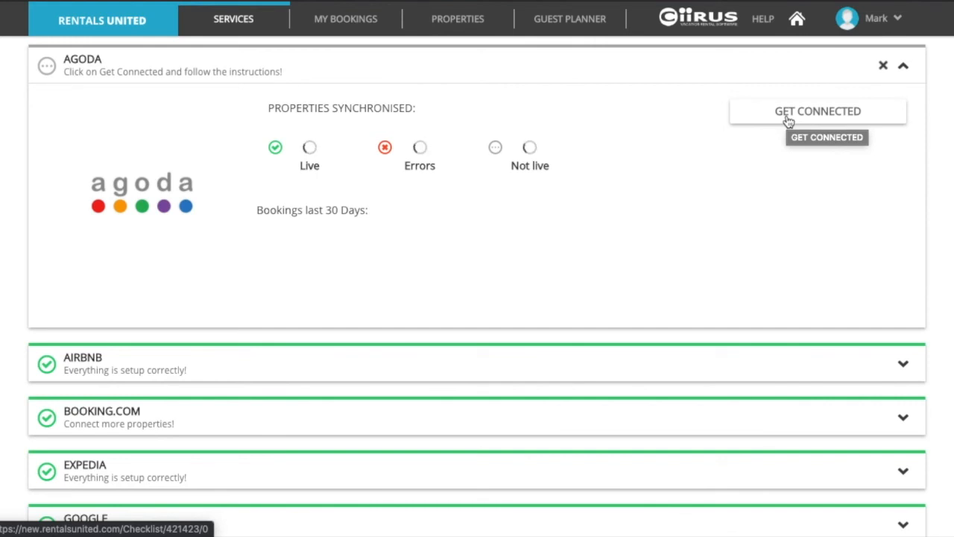
- Collapse the Agoda channel's details, which show no synchronised properties
{"action": "left_click", "coordinate": [902, 65]}
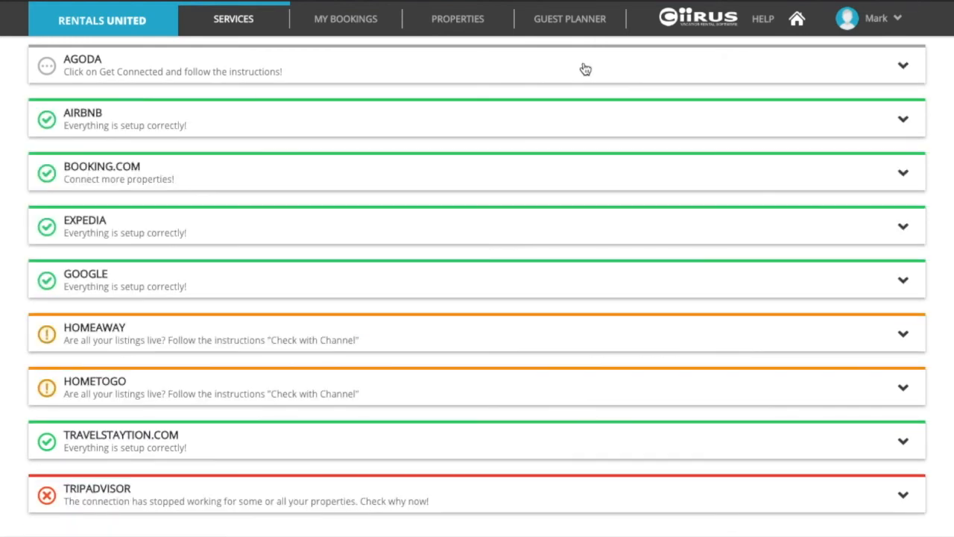
{"action": "mouse_move", "coordinate": [698, 208]}
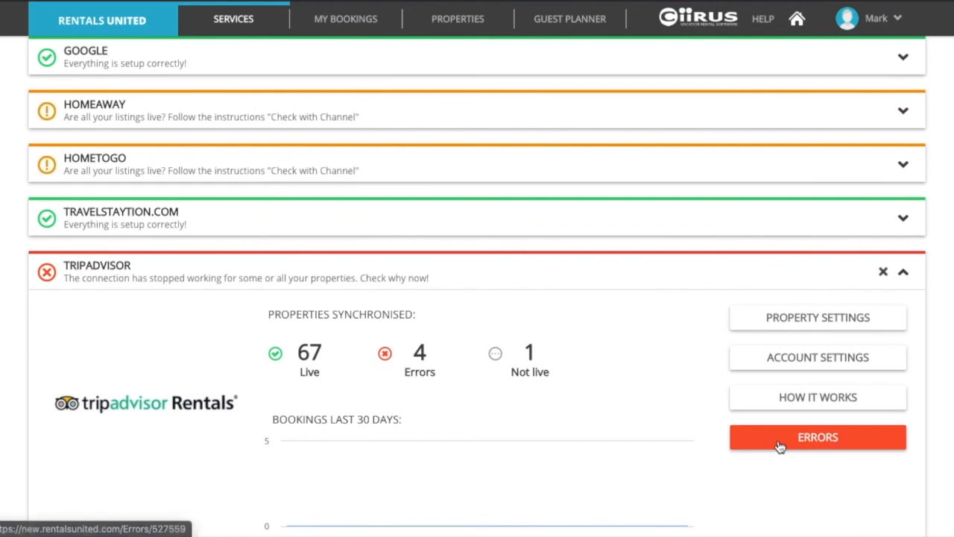
- Show TripAdvisor's 4 property activation errors and scroll through the location failures
{"action": "left_click", "coordinate": [817, 437]}
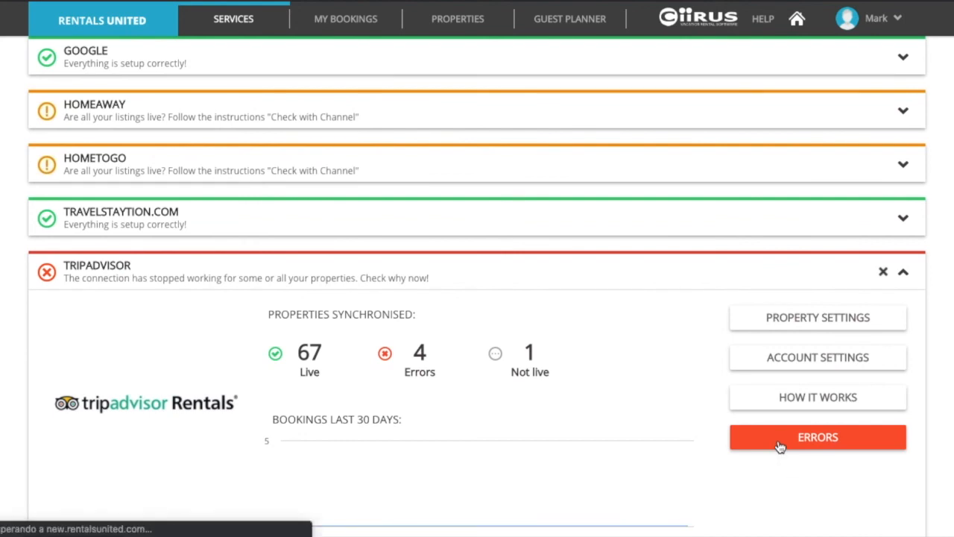
{"action": "left_click", "coordinate": [817, 437]}
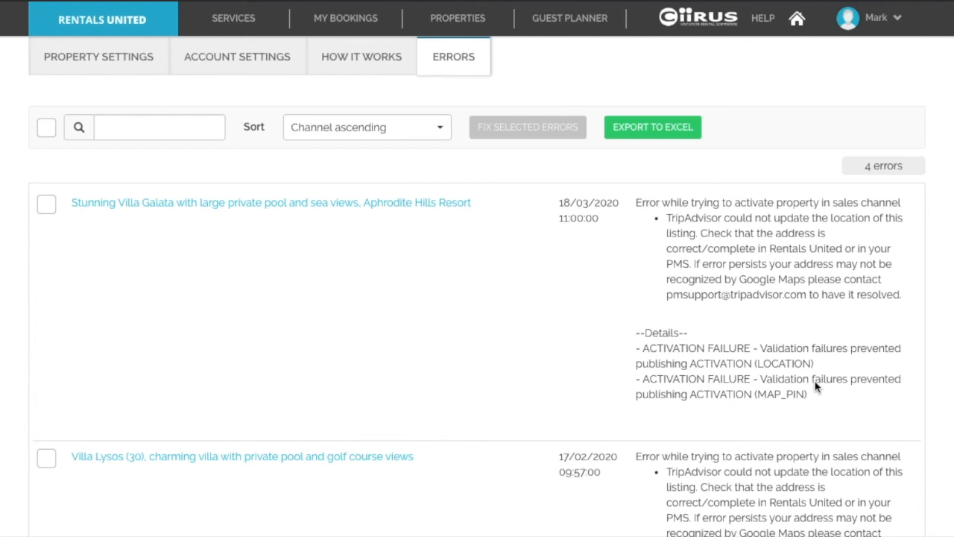
{"action": "scroll", "scroll_direction": "down", "scroll_amount": 3}
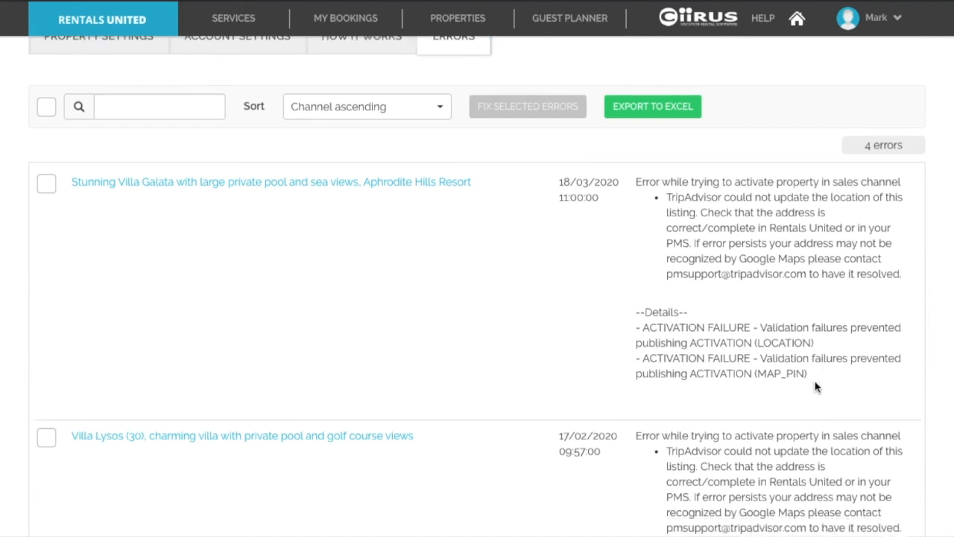
{"action": "scroll", "scroll_direction": "down", "scroll_amount": 3}
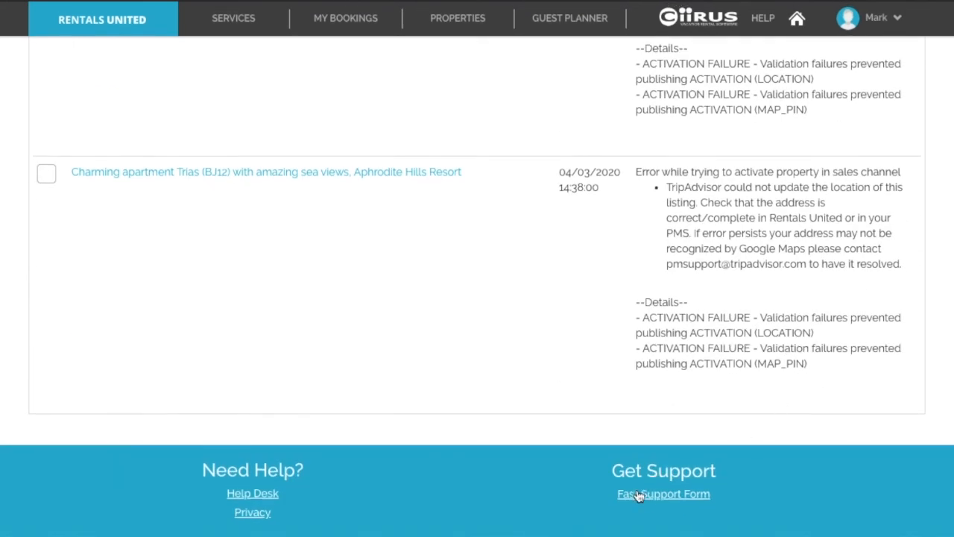